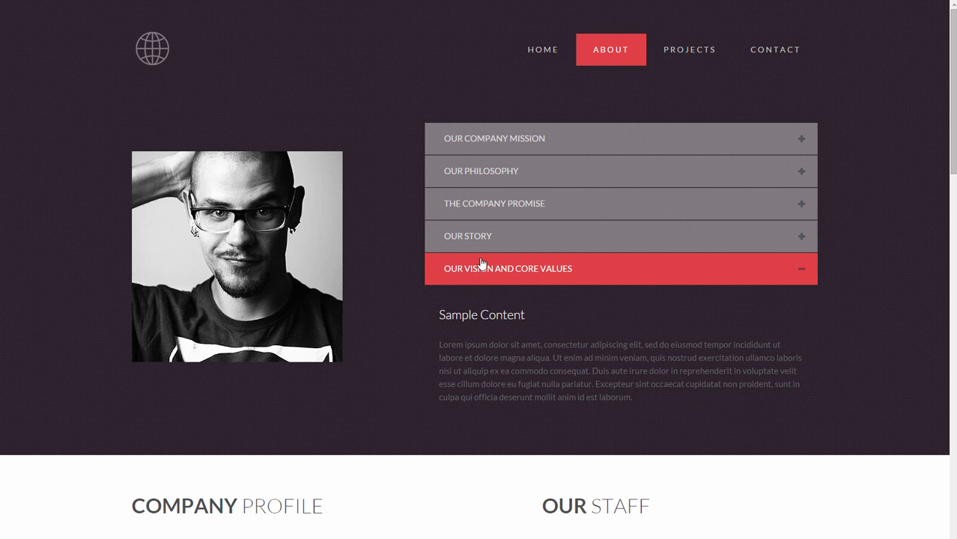
- Expand the Our Philosophy accordion section on the About page in the browser
click(481, 171)
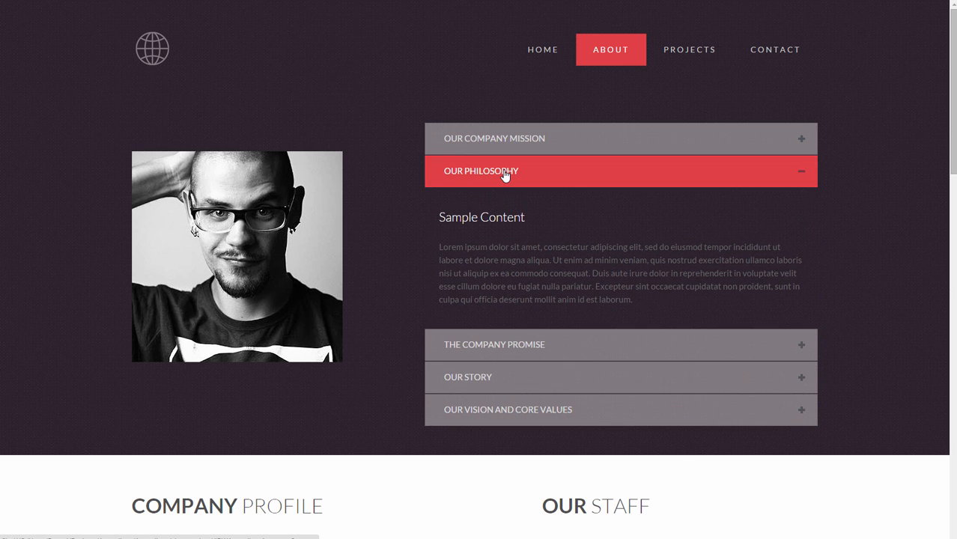
mouse_move(930, 162)
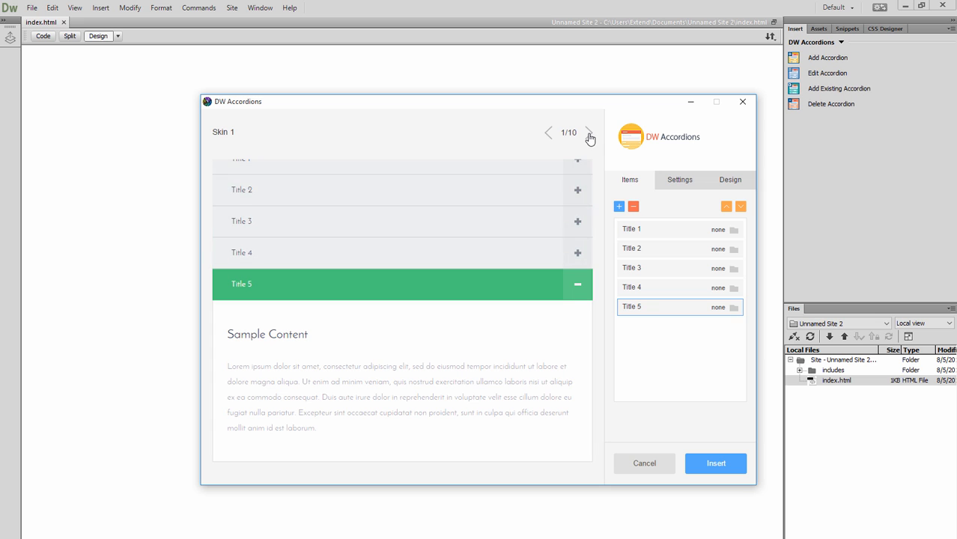
- Step through the accordion skins in the DW Accordions dialog until Skin 8 shows
click(588, 132)
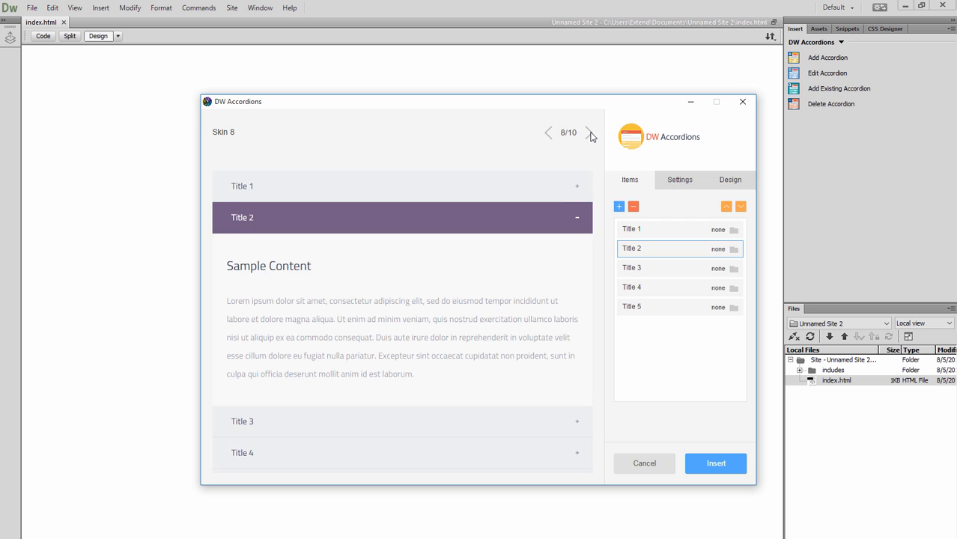
click(590, 132)
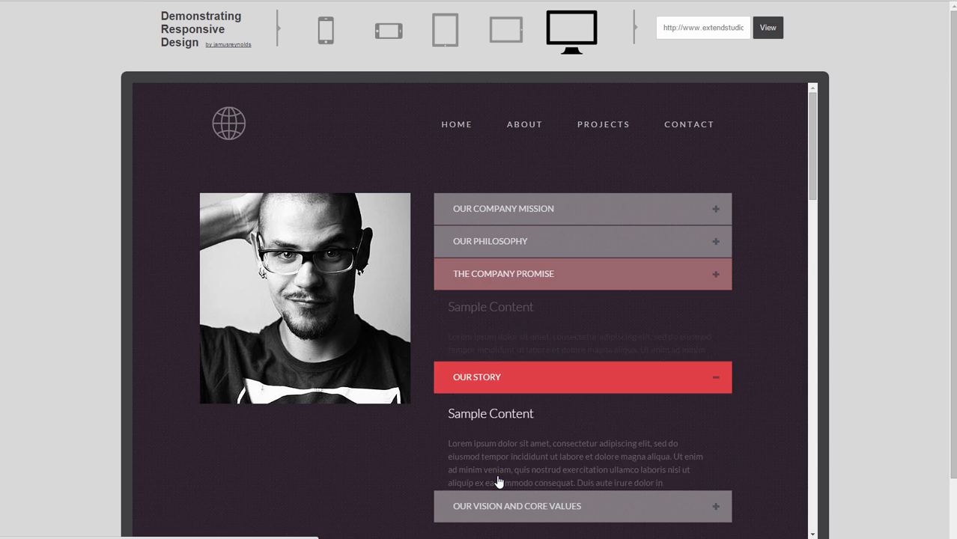
- Preview the page at tablet then phone width, expanding Our Company Mission on the phone
click(445, 30)
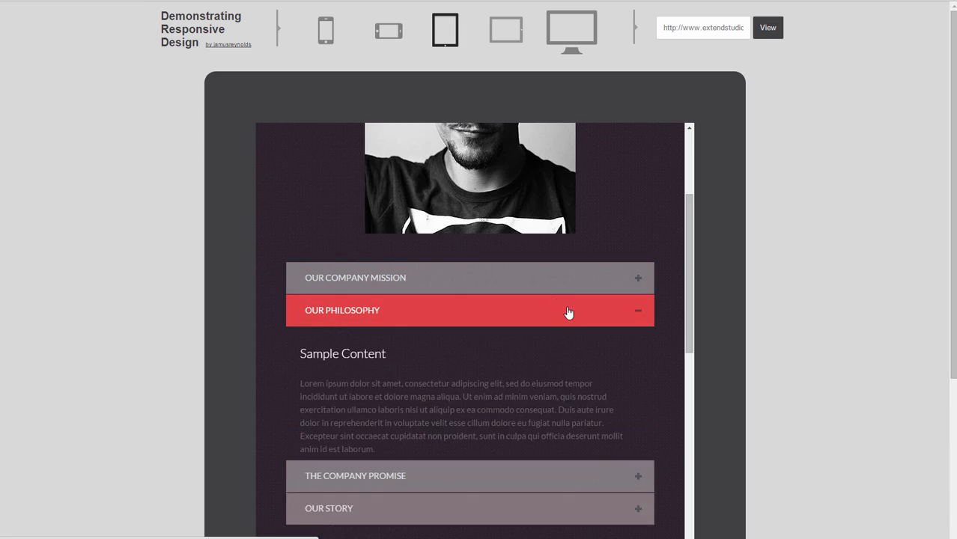
click(470, 277)
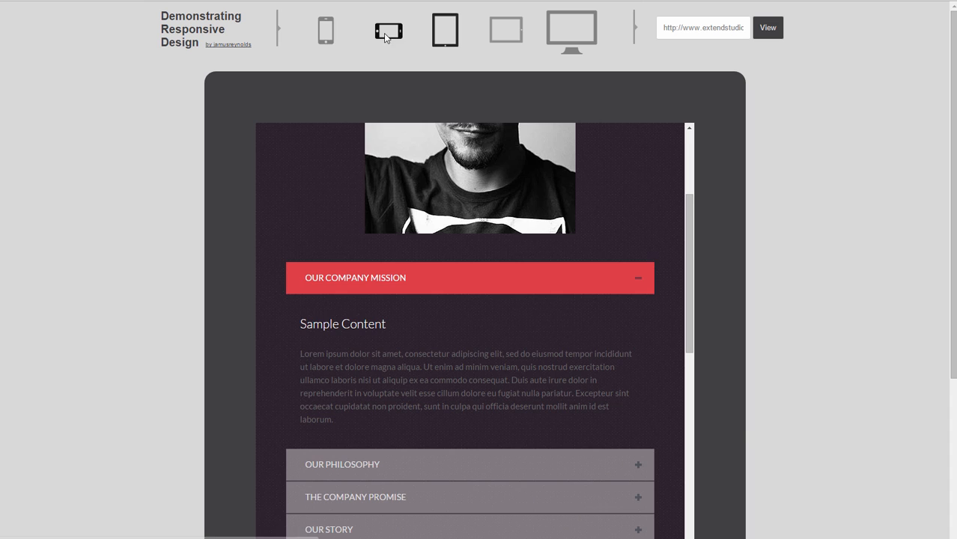
click(326, 30)
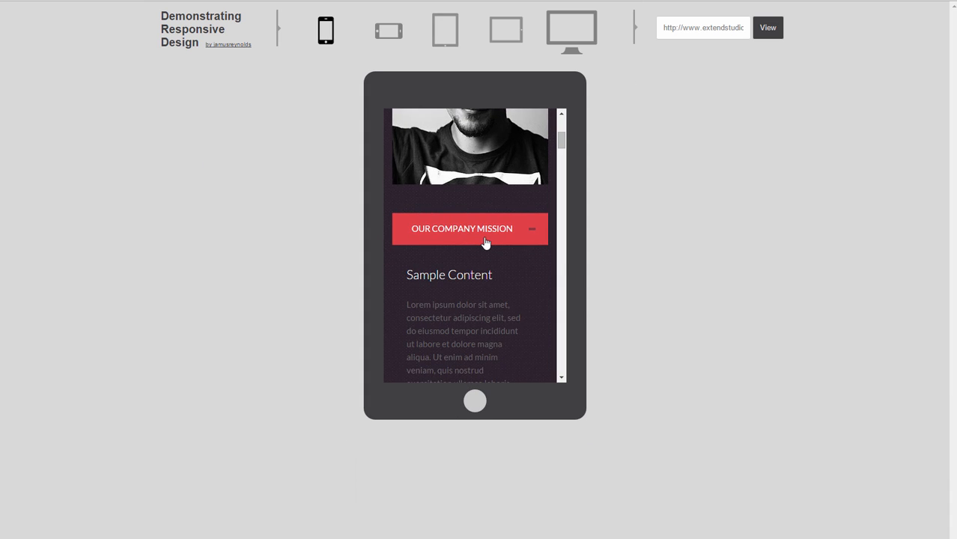
click(470, 228)
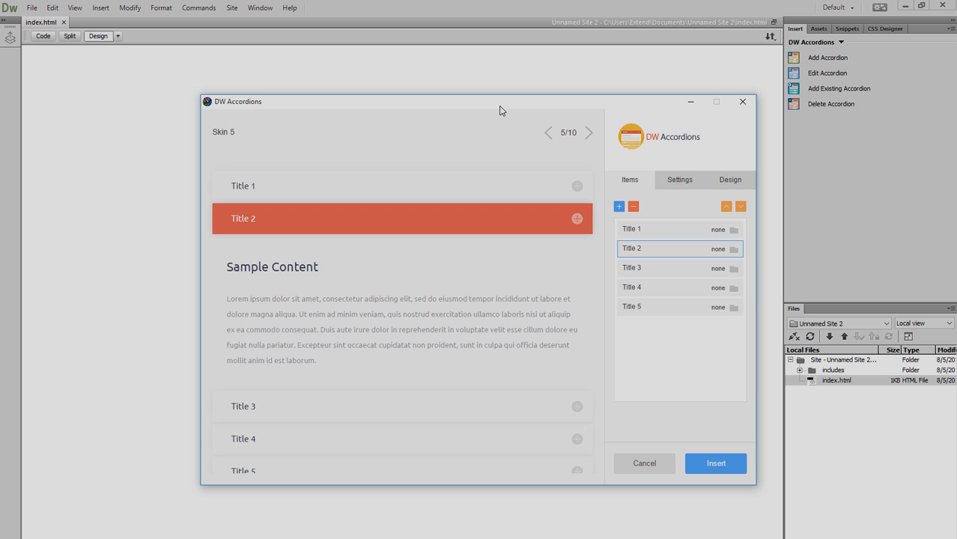
- Retitle the first accordion item to 'Our Mission'
click(632, 229)
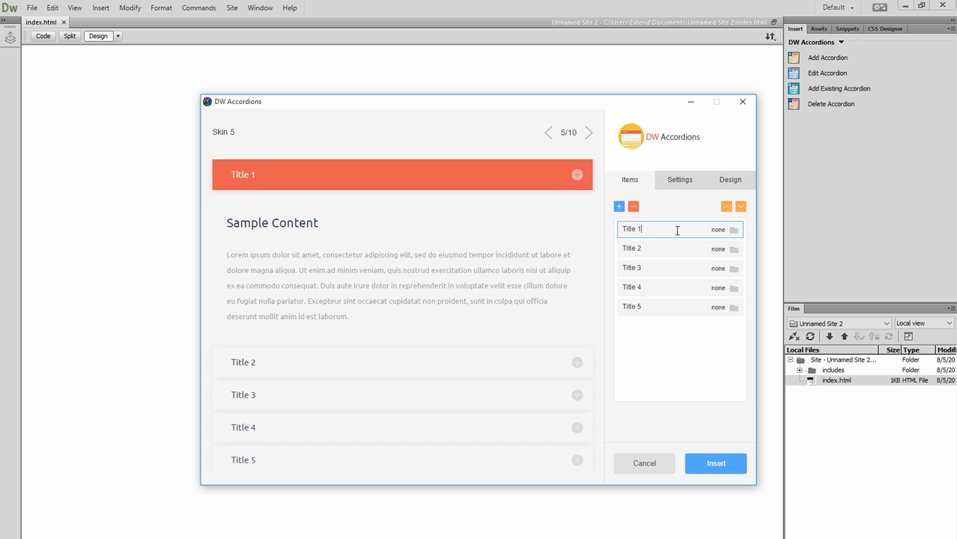
text(Our)
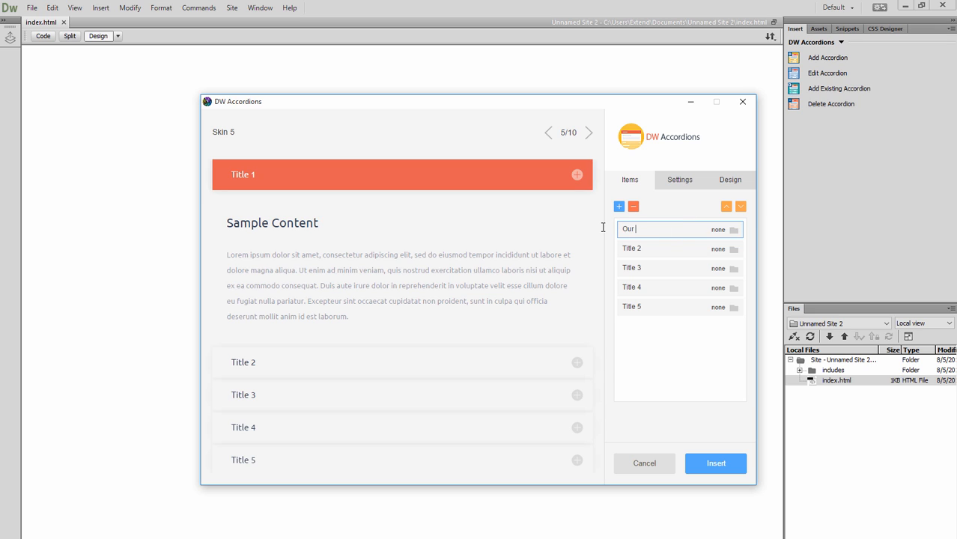
text(Mission)
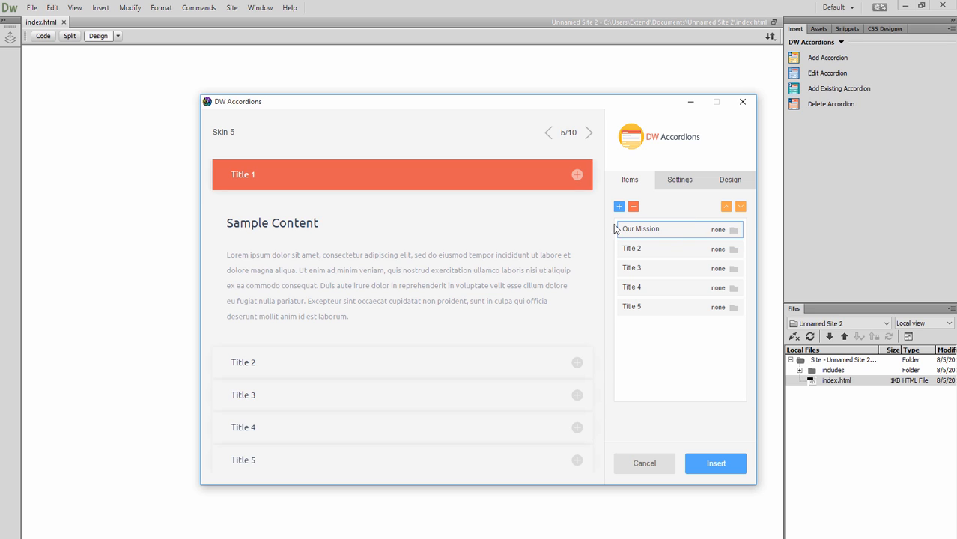
- Give the Our Mission item the Lightbulb Outlined icon, found by searching 'light'
click(734, 229)
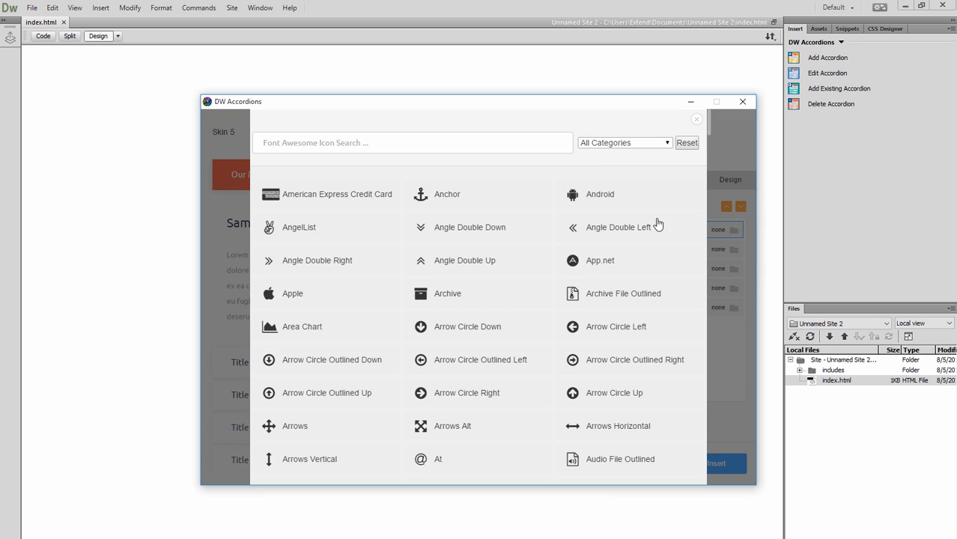
text(light)
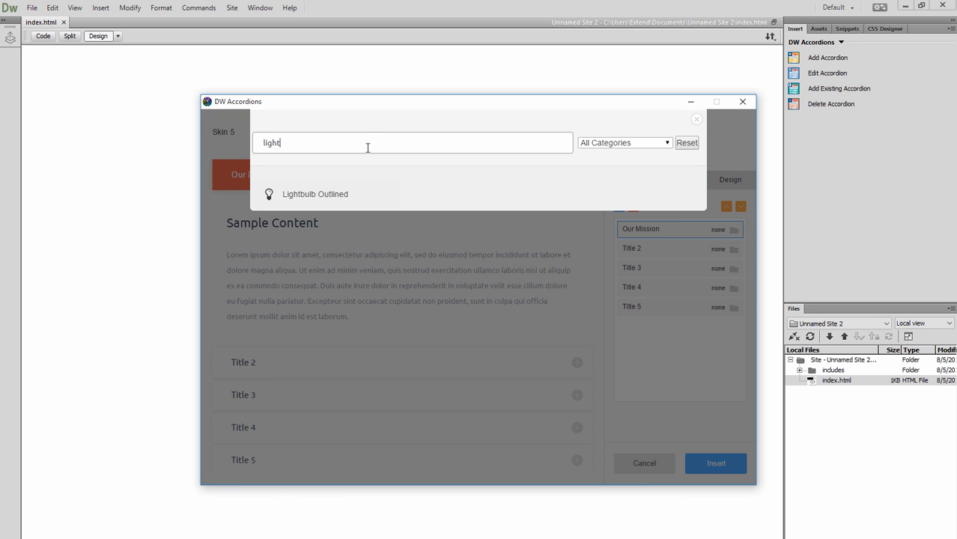
click(314, 194)
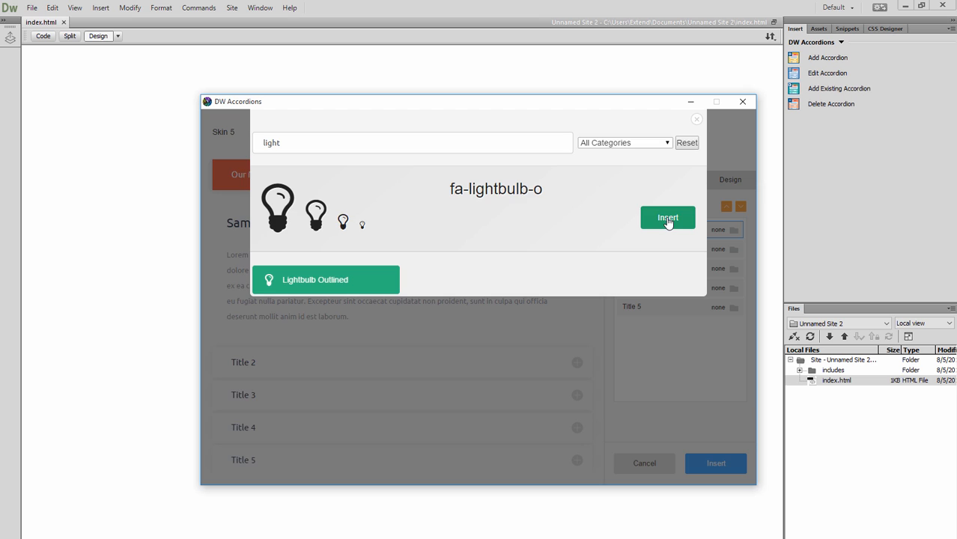
click(668, 217)
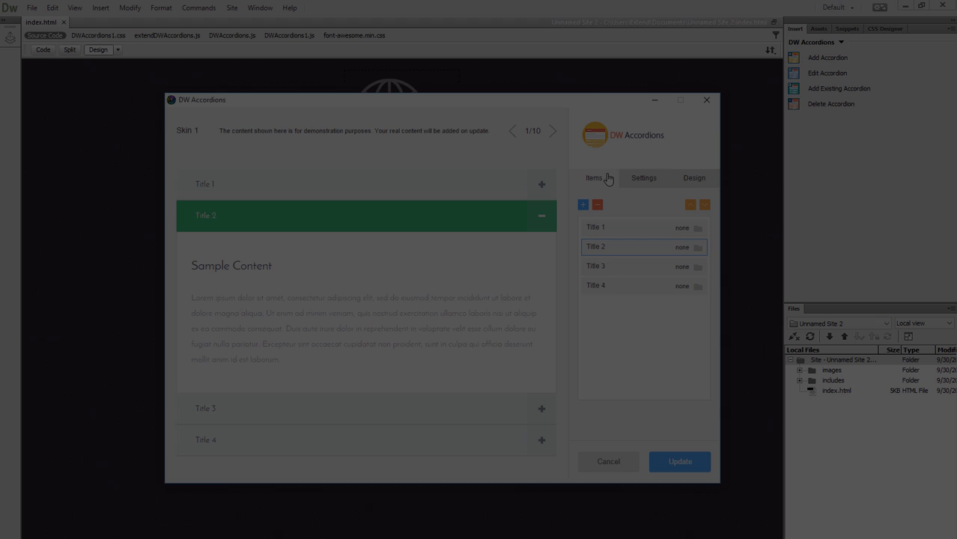
- Set the accordion width to 800px with Adapt to content size, then expand Title 4 in the preview
click(644, 177)
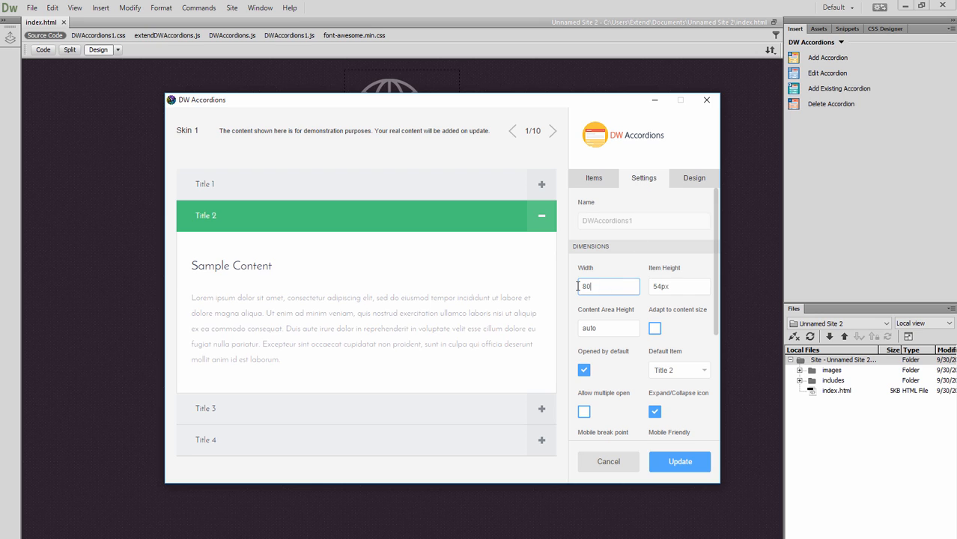
text(800px)
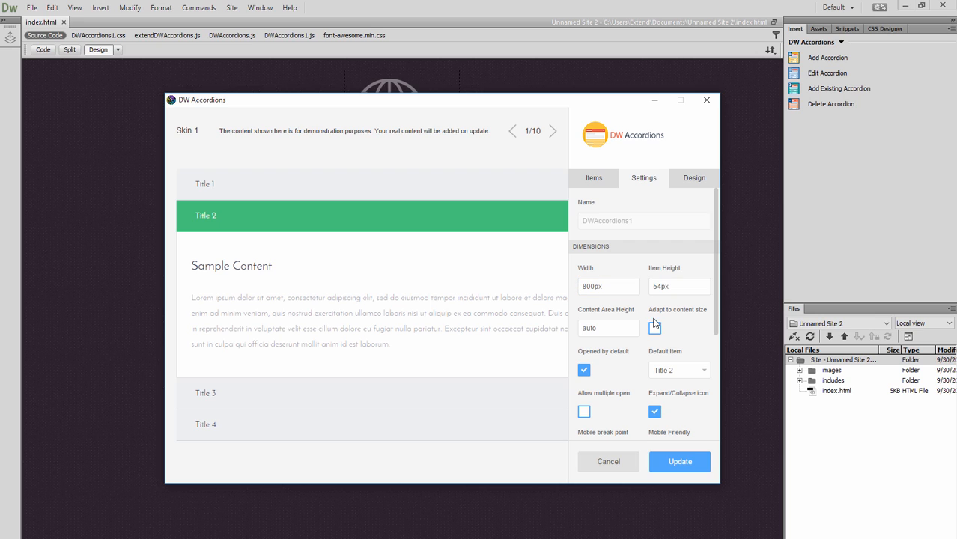
click(654, 328)
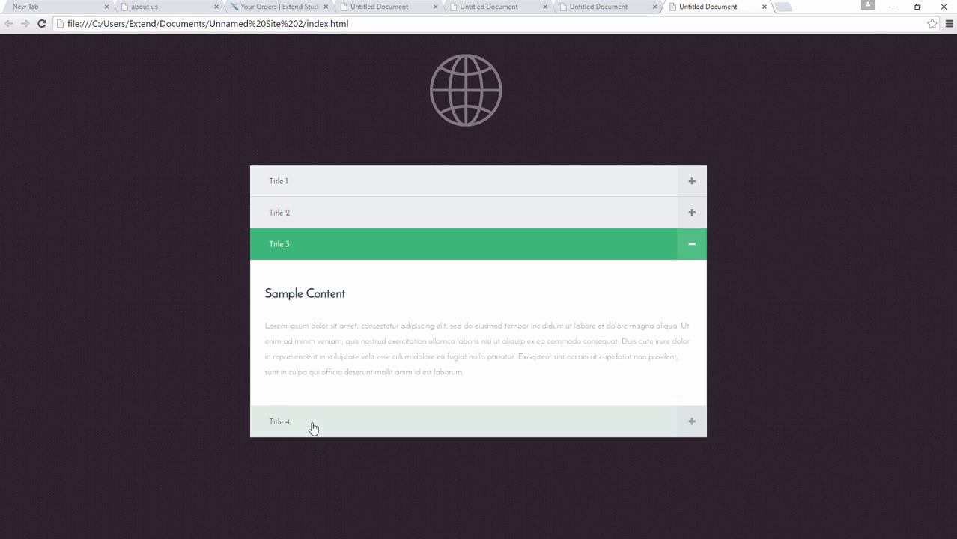
click(464, 422)
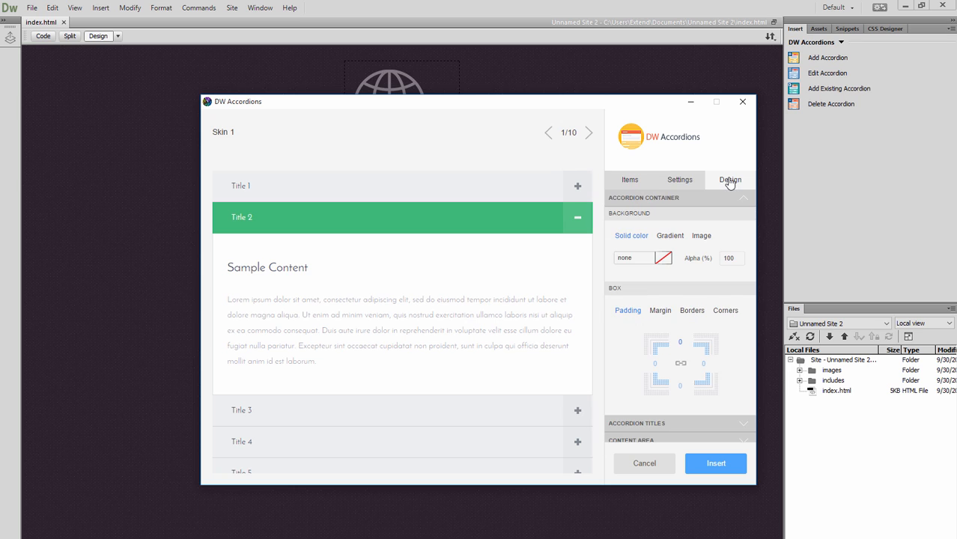
- Give the accordion's content area a solid light green background in the Design options
click(743, 197)
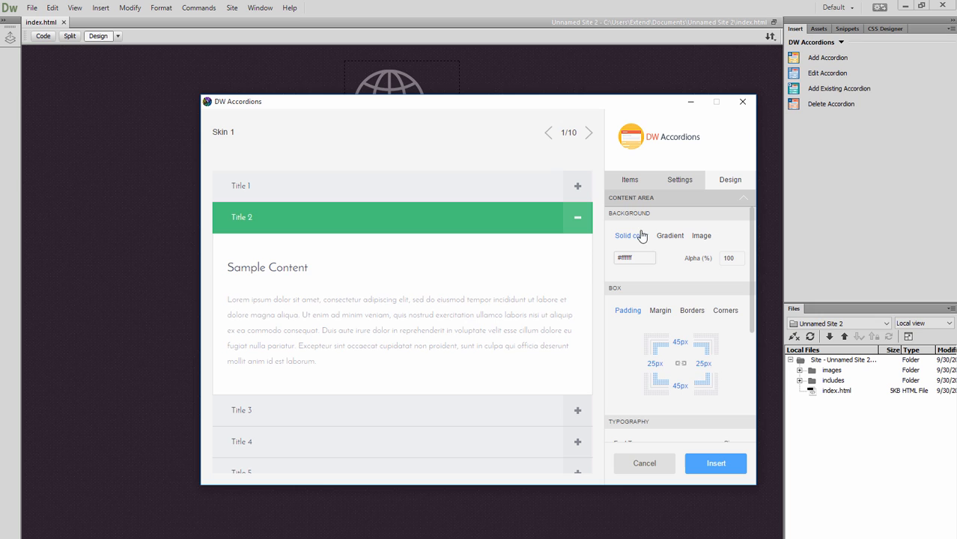
click(635, 258)
text(#d5f2df)
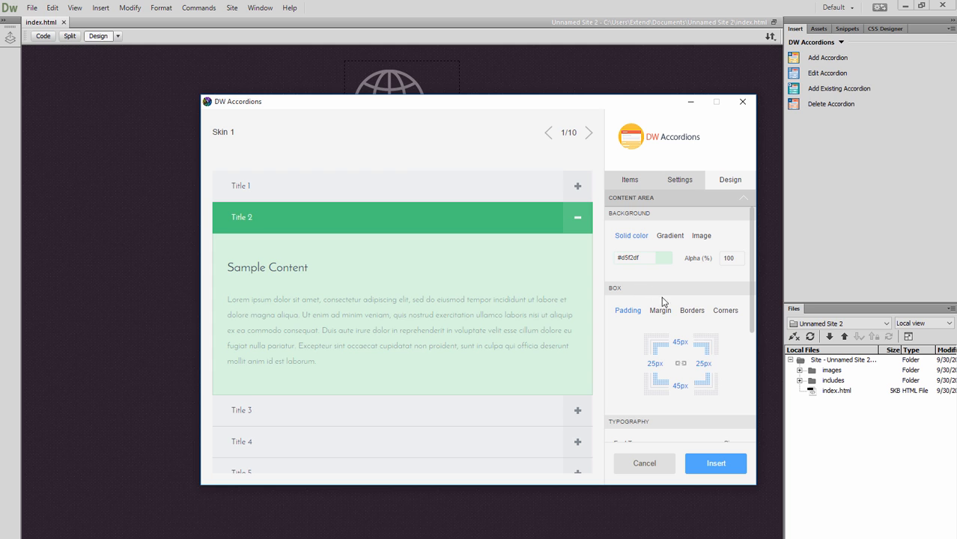
scroll(down, 3)
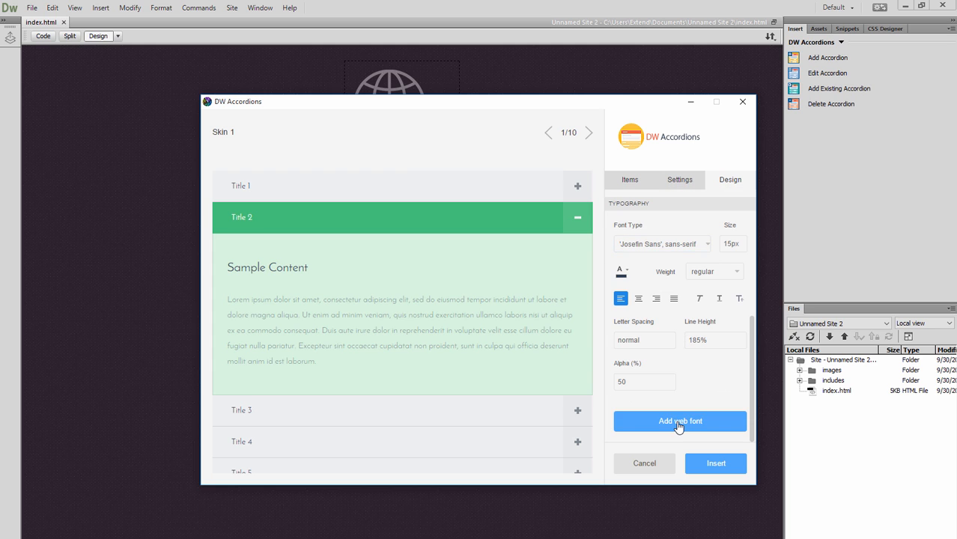
- Select the Lato font family in the Web Fonts picker and browse its weights
click(679, 421)
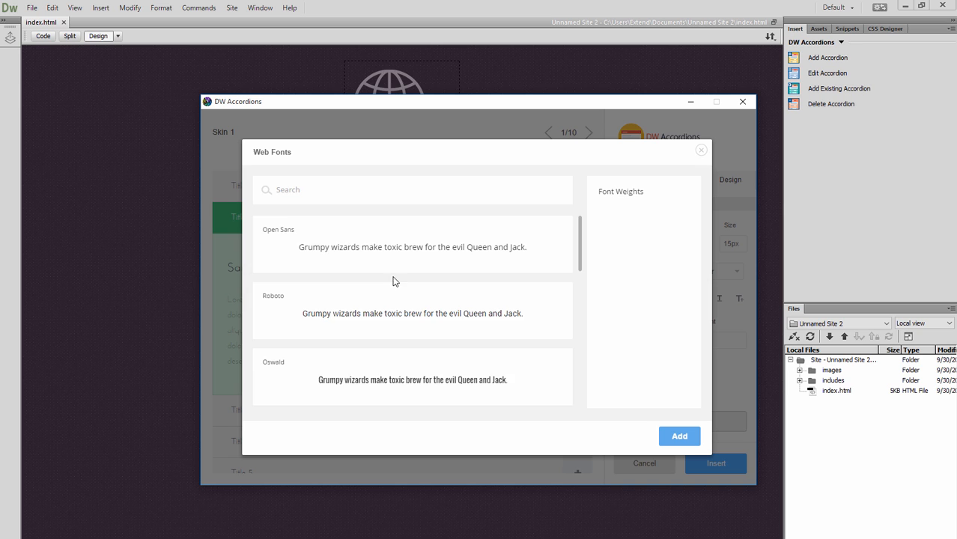
click(412, 273)
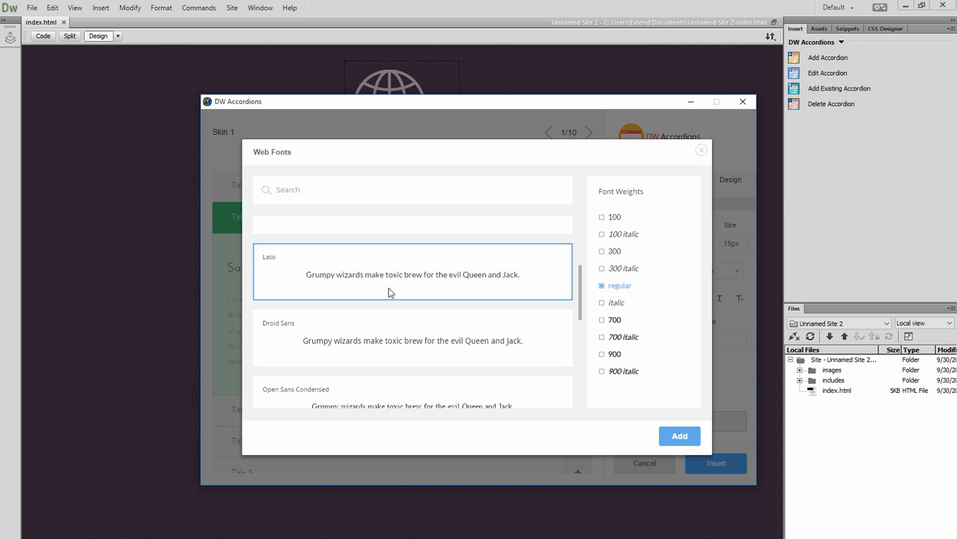
scroll(down, 3)
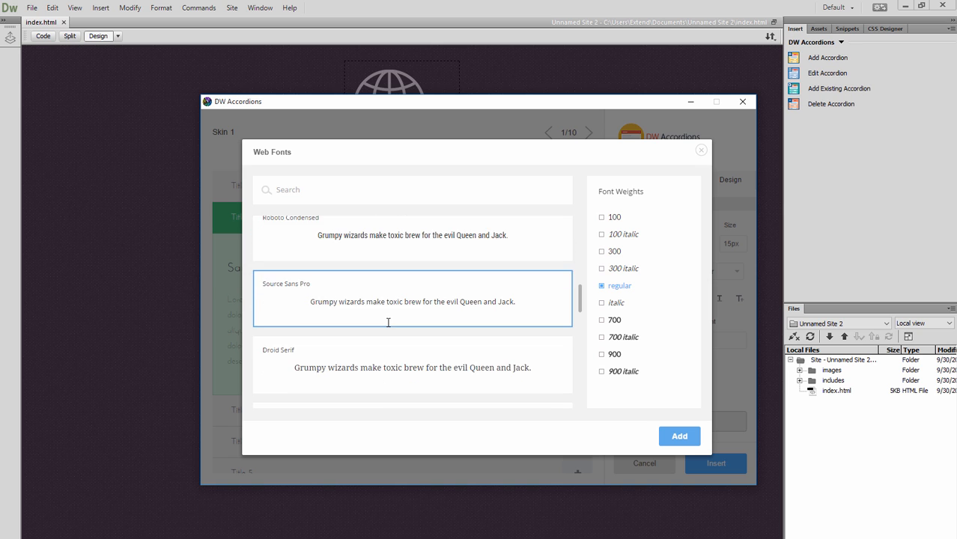